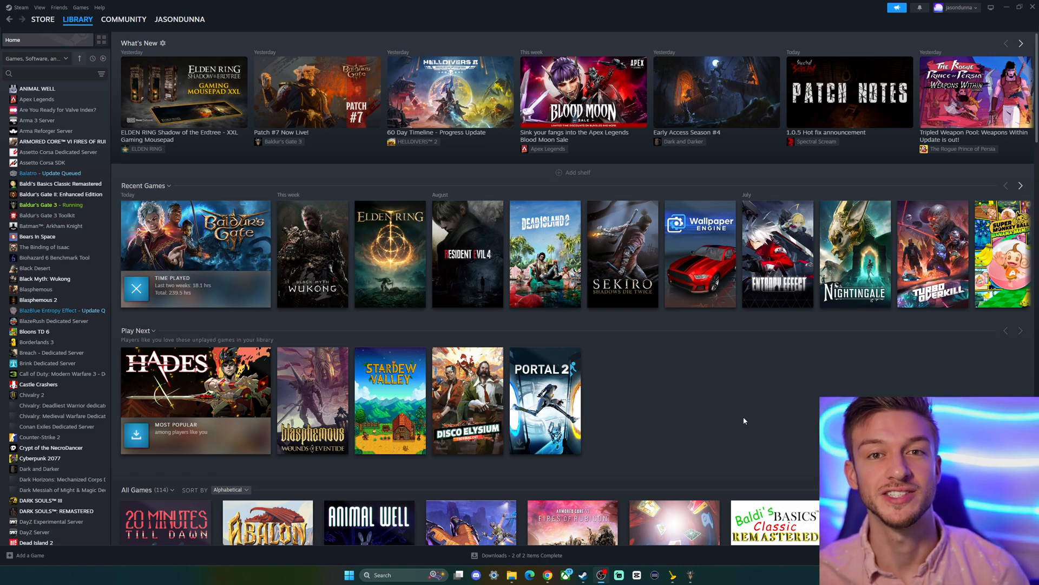
mouse_move(697, 405)
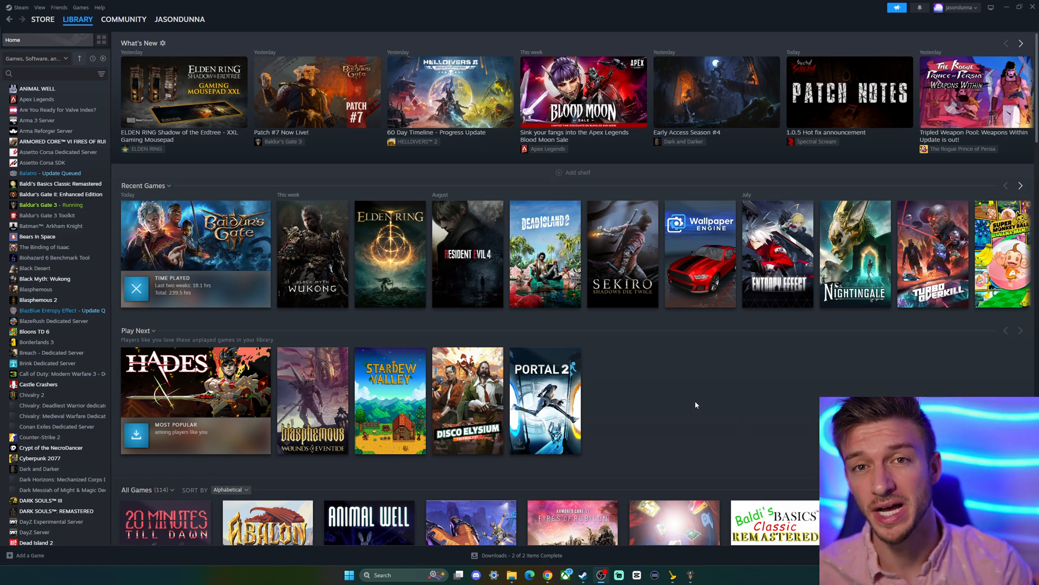
mouse_move(182, 193)
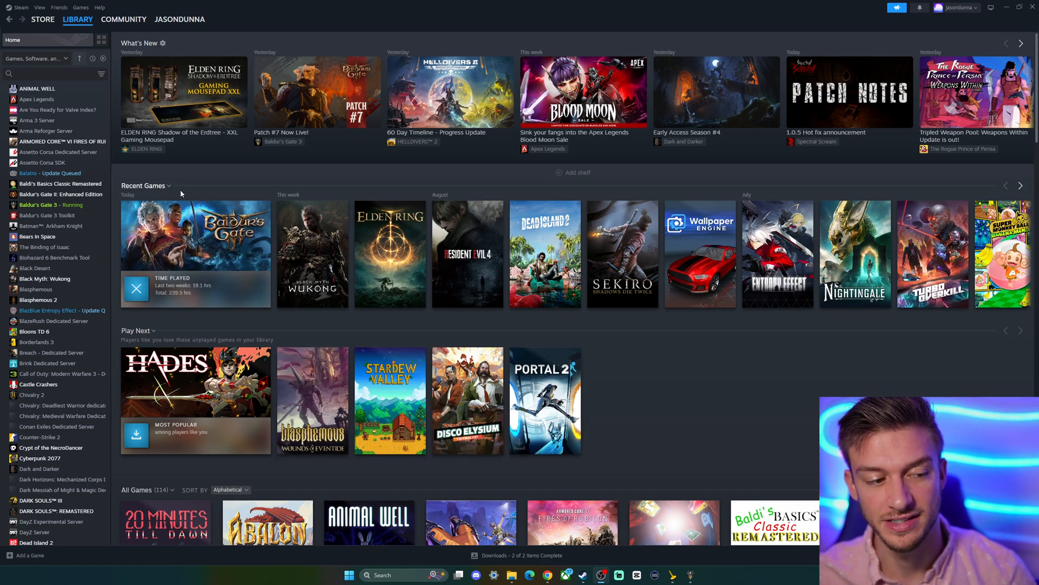
mouse_move(317, 234)
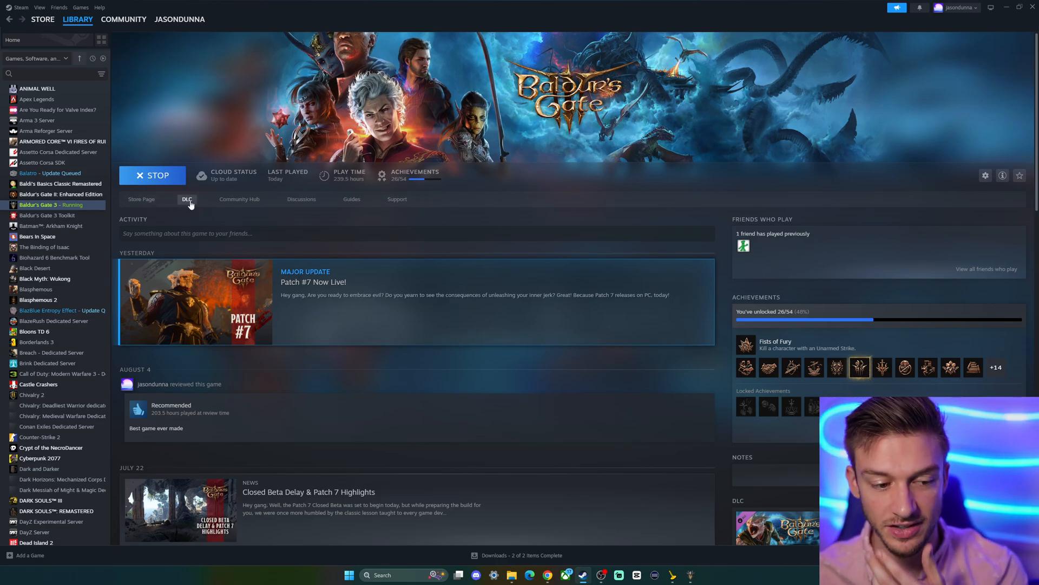
- Show the Baldur's Gate 3 DLC list and open the BG3 Toolkit Data store page
left_click(186, 199)
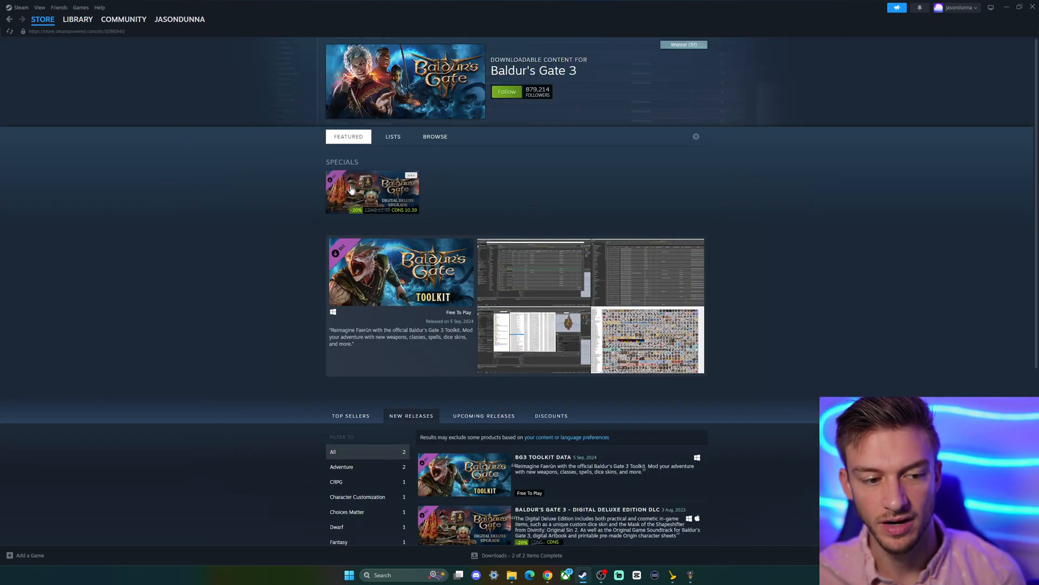
mouse_move(364, 188)
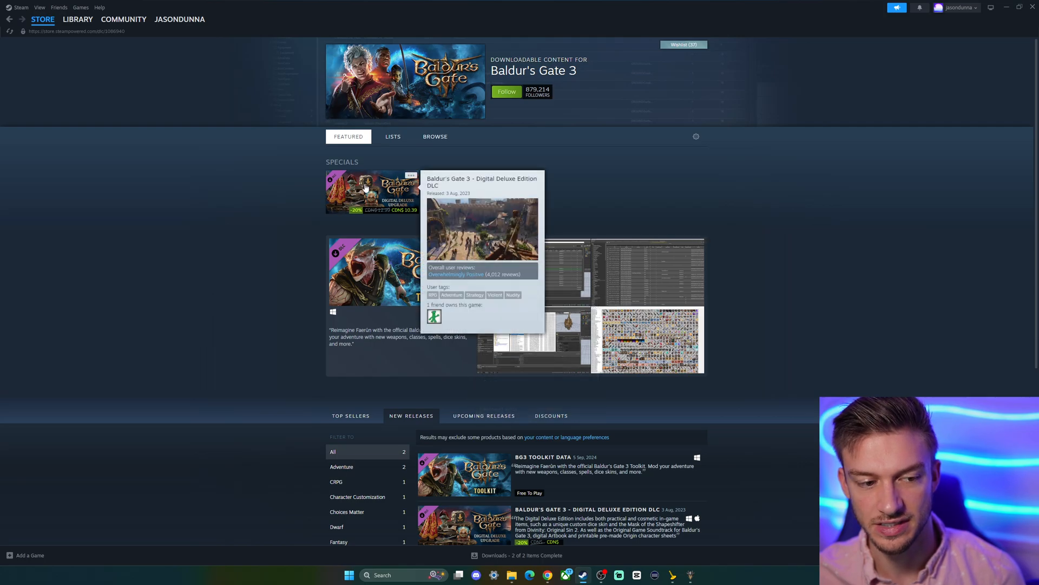
left_click(464, 474)
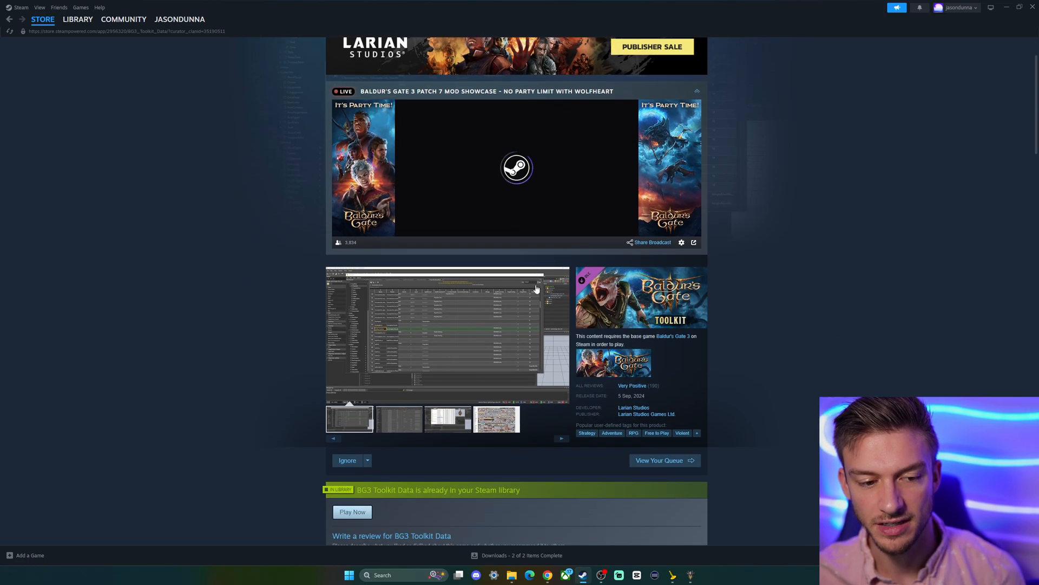
- Scroll through the BG3 Toolkit Data store page, shown as in library and free
scroll("down", 3)
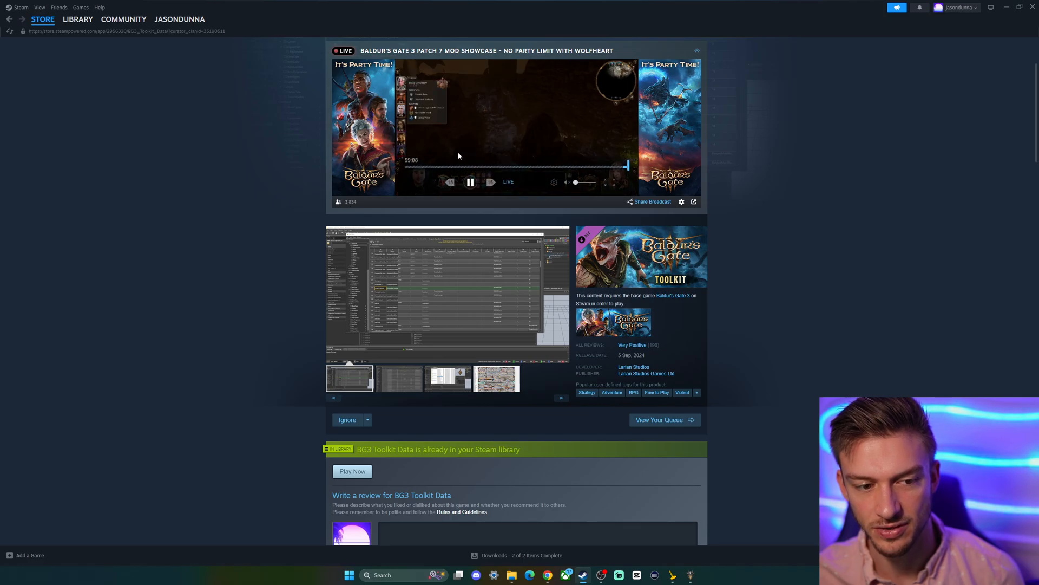
scroll("down", 3)
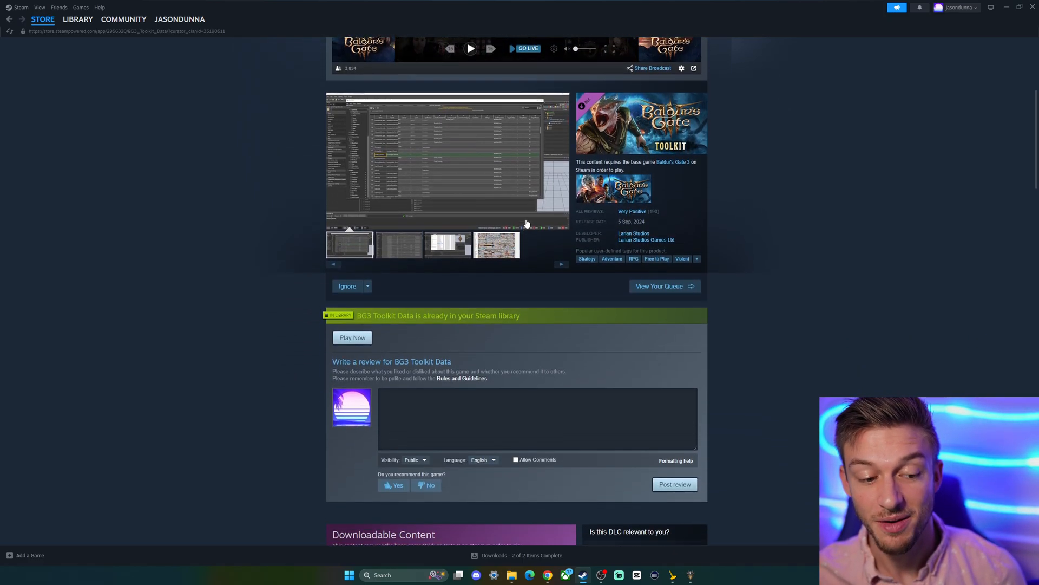
scroll("down", 3)
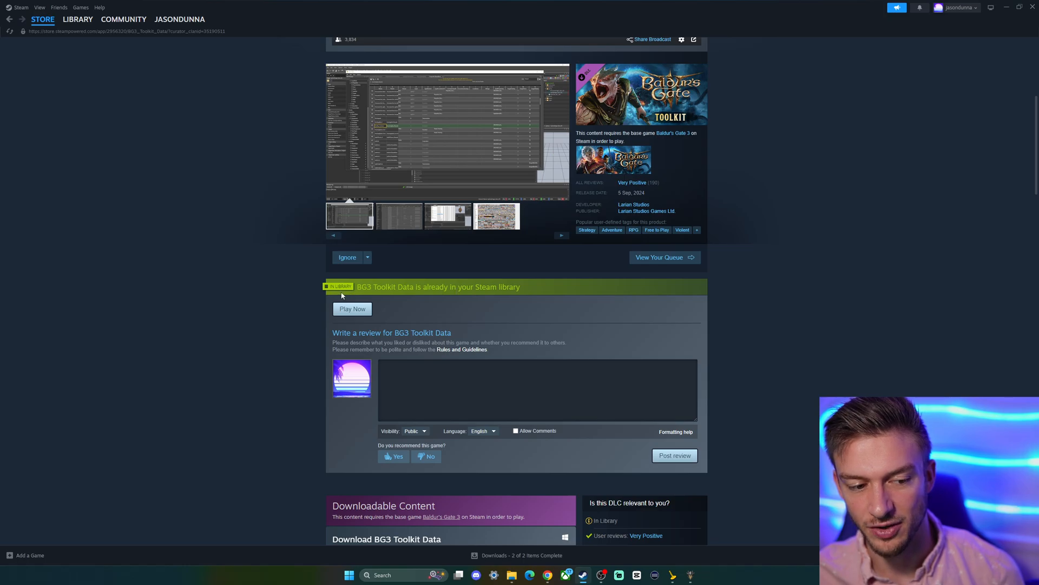
scroll("down", 3)
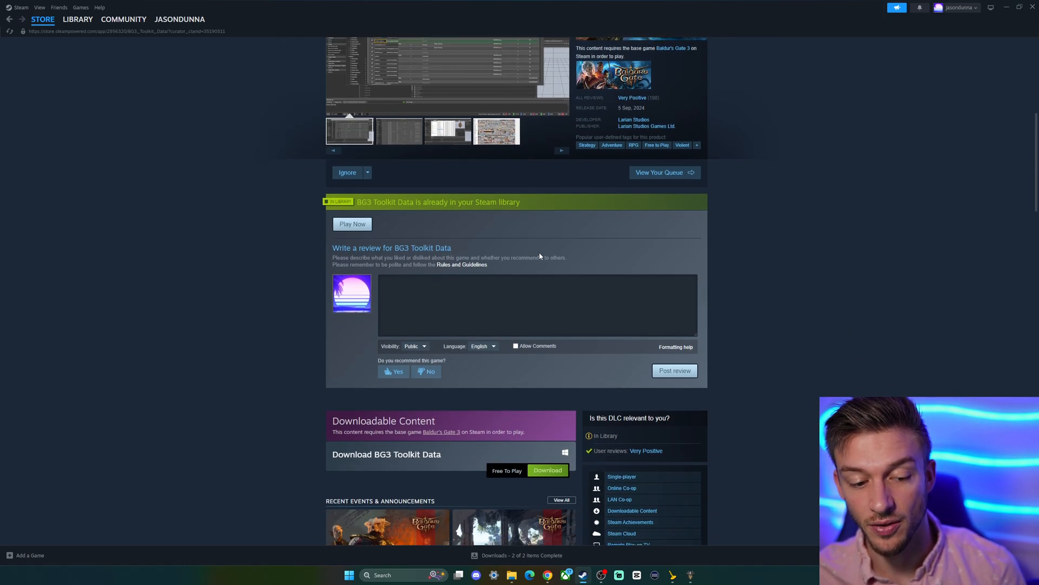
scroll("down", 3)
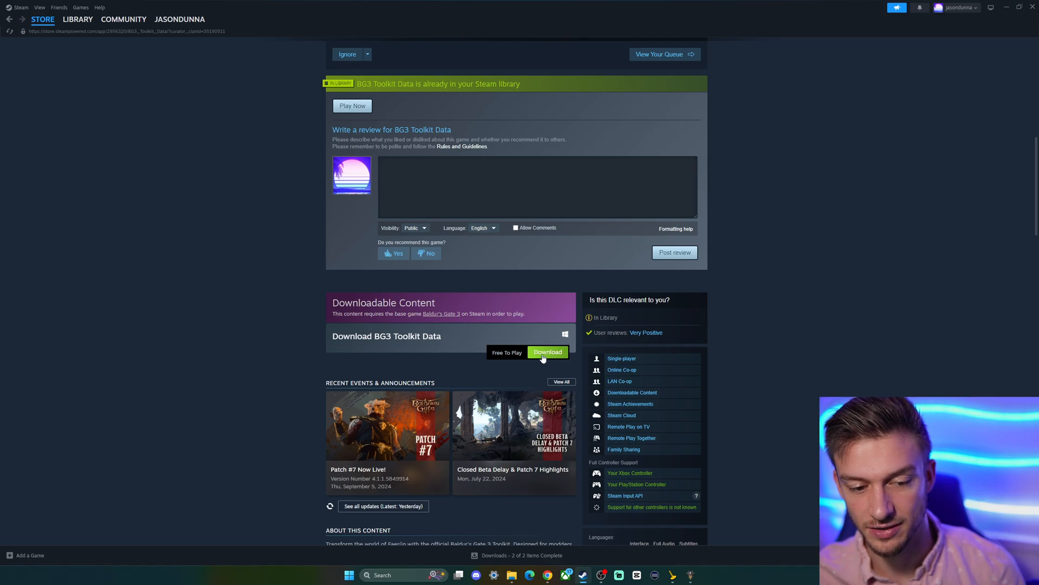
scroll("down", 3)
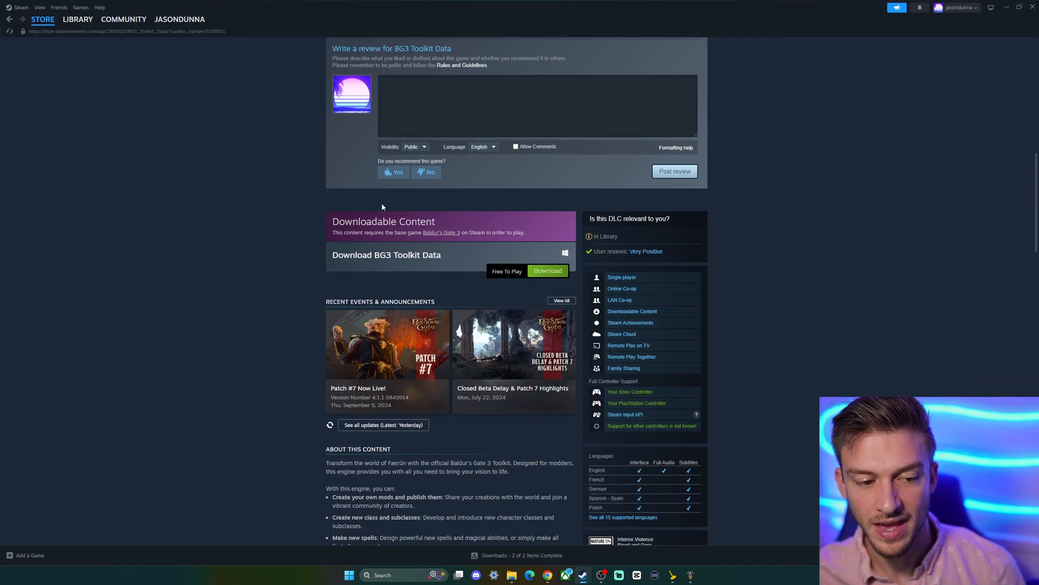
scroll("down", 3)
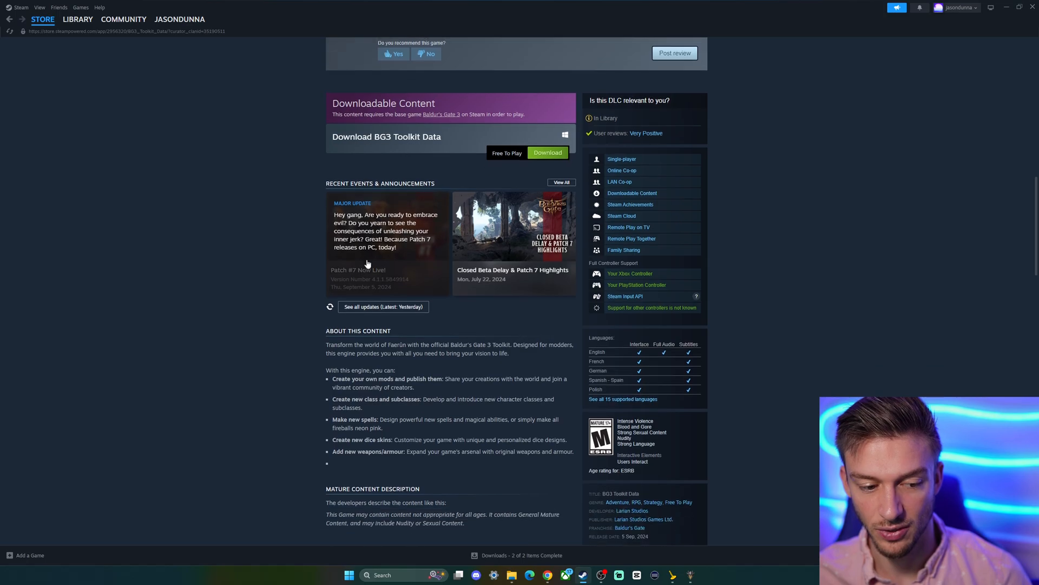
scroll("down", 3)
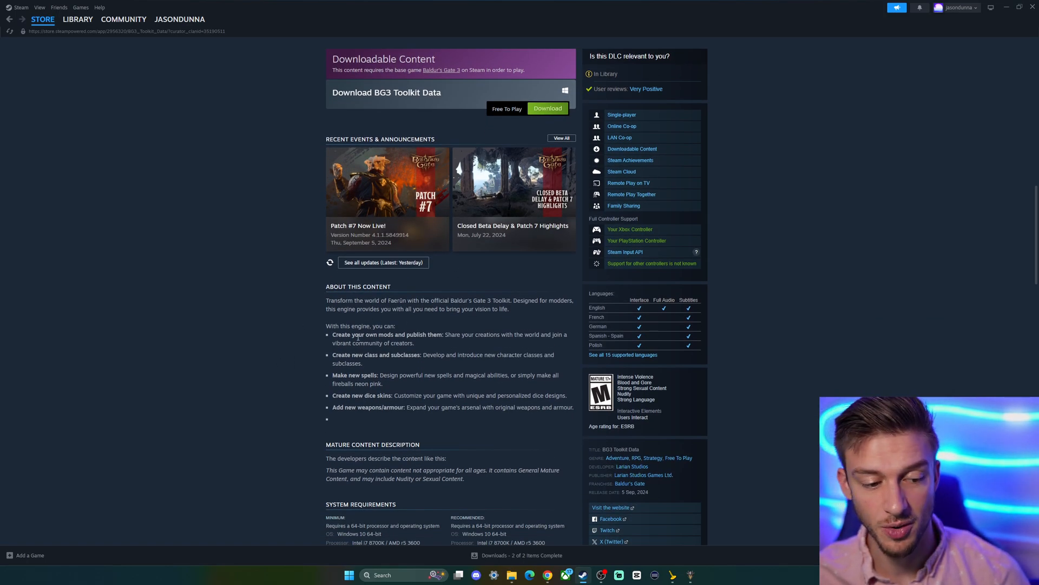
double_click(353, 374)
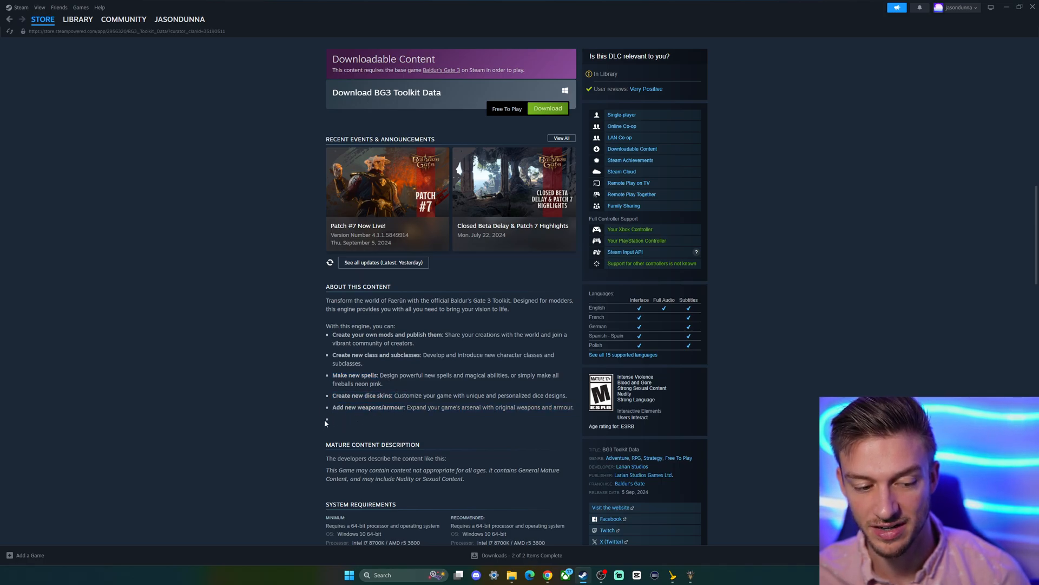
scroll("down", 3)
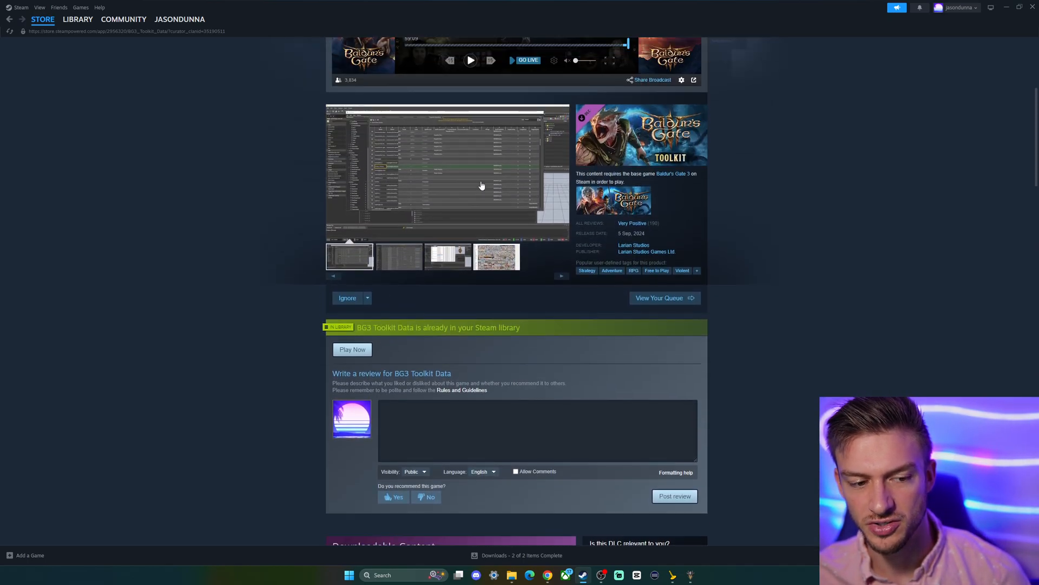
left_click(78, 19)
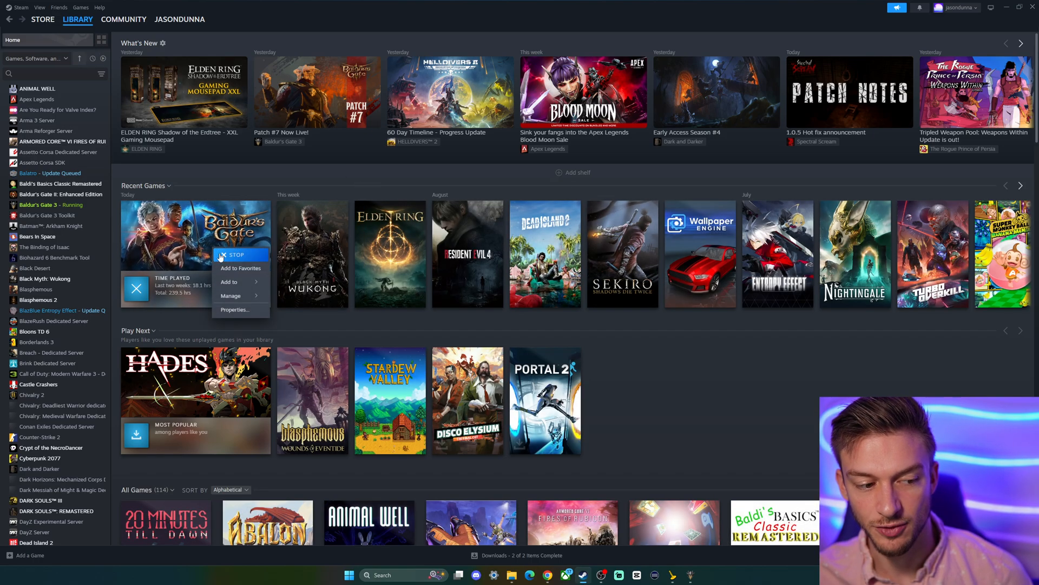
left_click(234, 309)
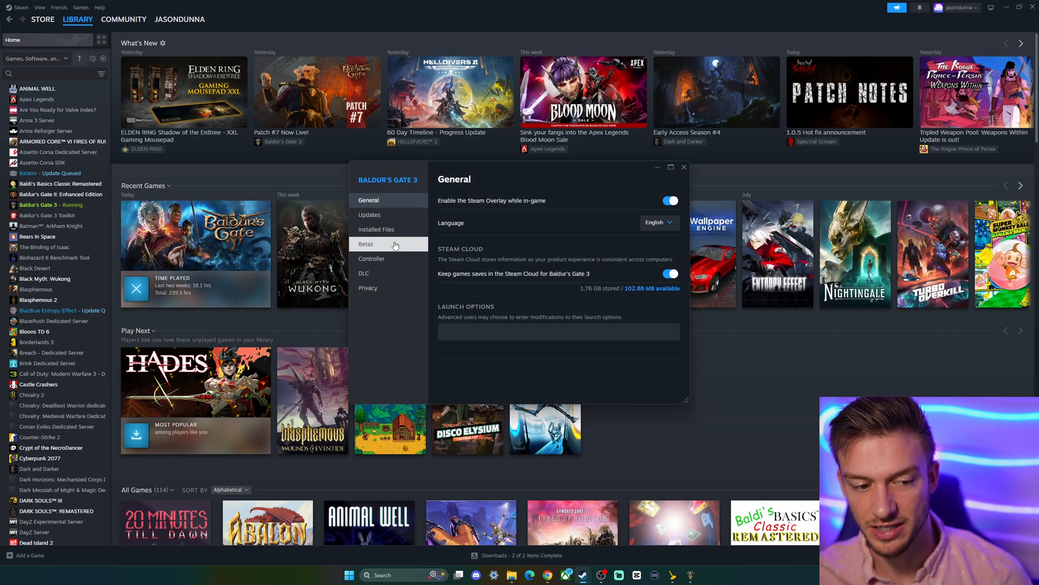
left_click(364, 272)
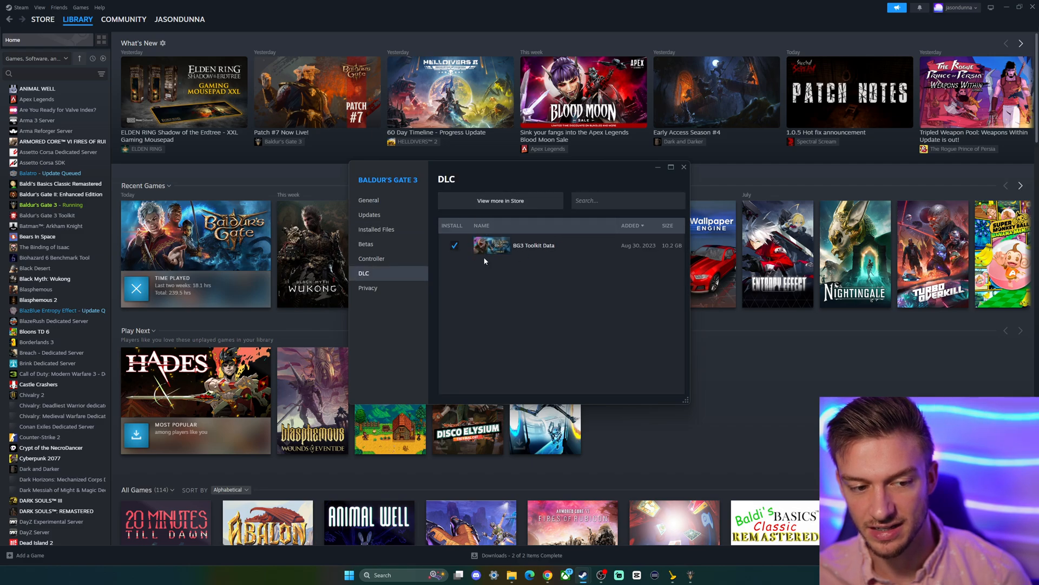
mouse_move(639, 256)
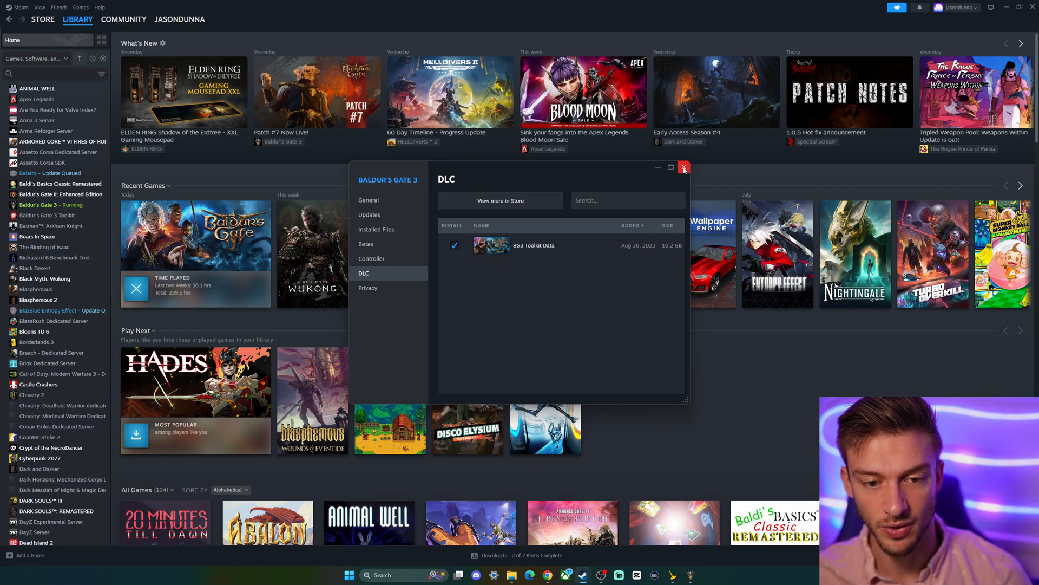
left_click(685, 166)
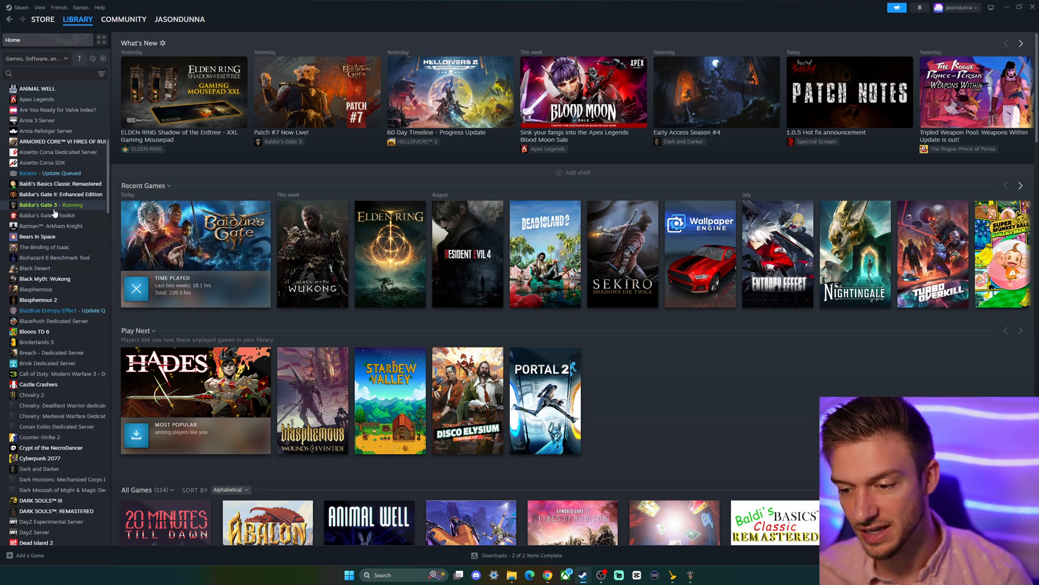
- Start installing the Baldur's Gate 3 Toolkit from its library page onto the D: drive
left_click(47, 214)
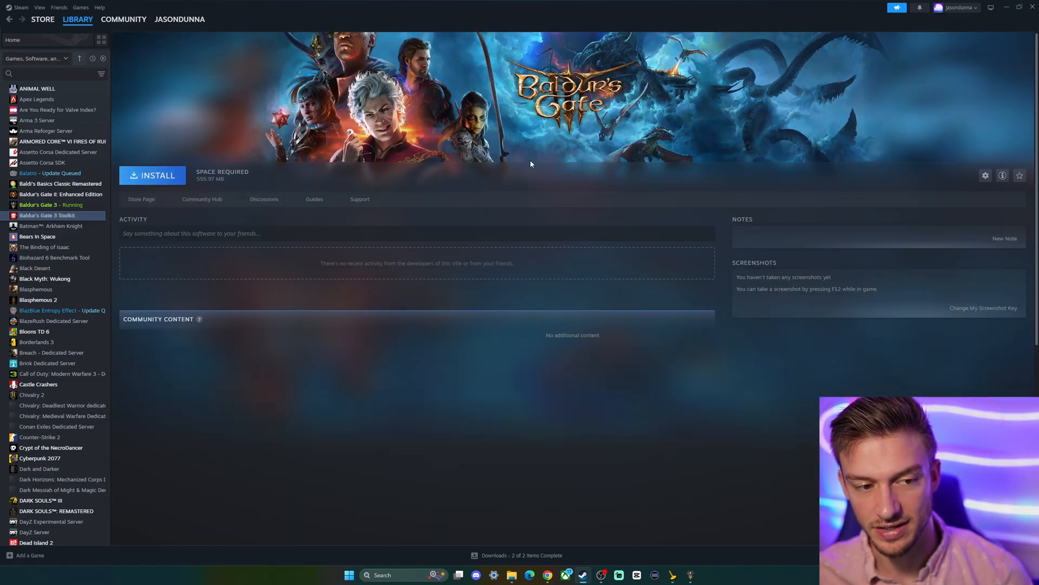
mouse_move(152, 183)
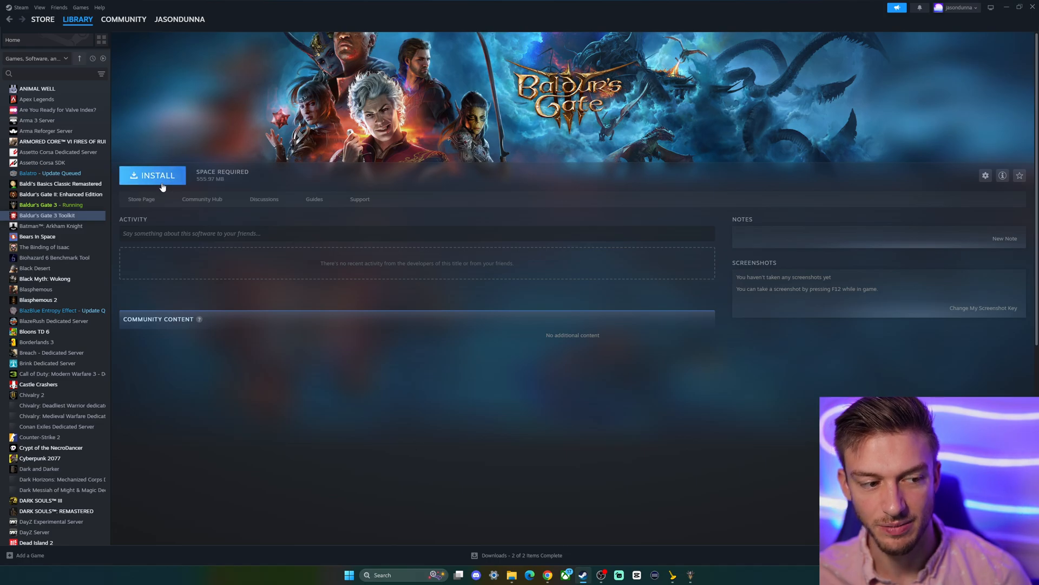
left_click(151, 175)
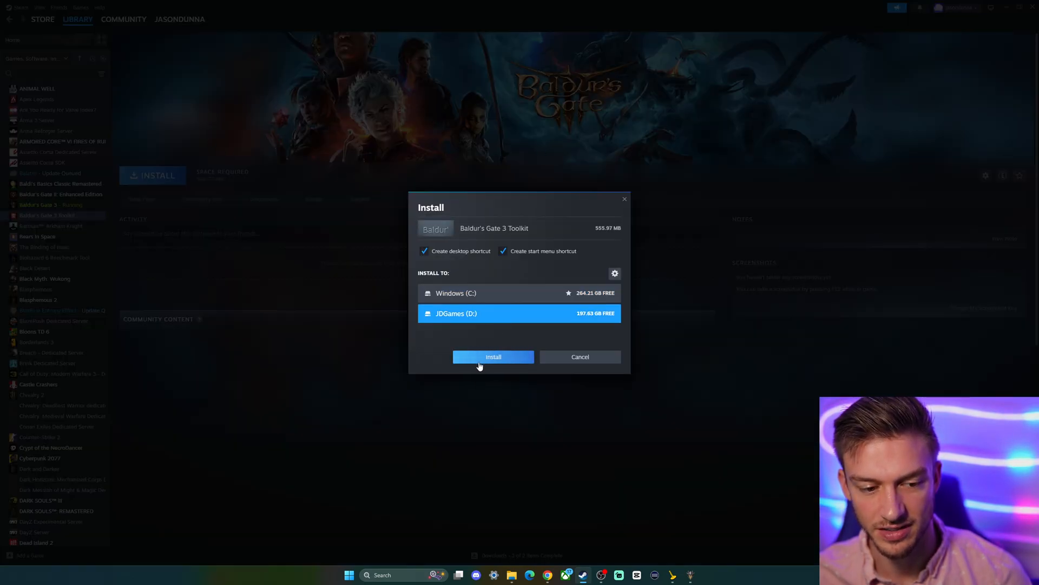
left_click(494, 357)
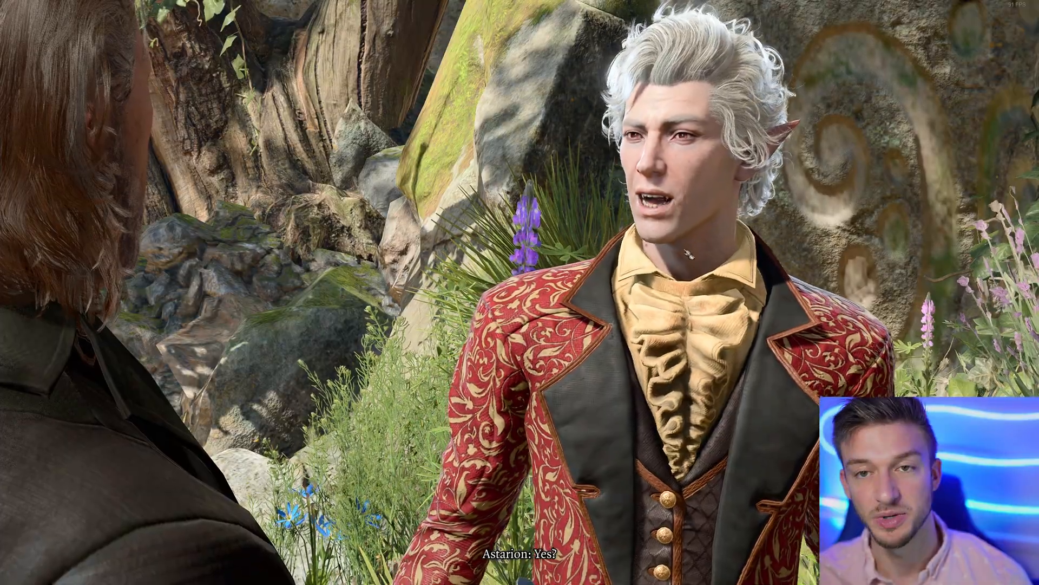
- Launch the installed Baldur's Gate 3 Toolkit from its library page
left_click(349, 575)
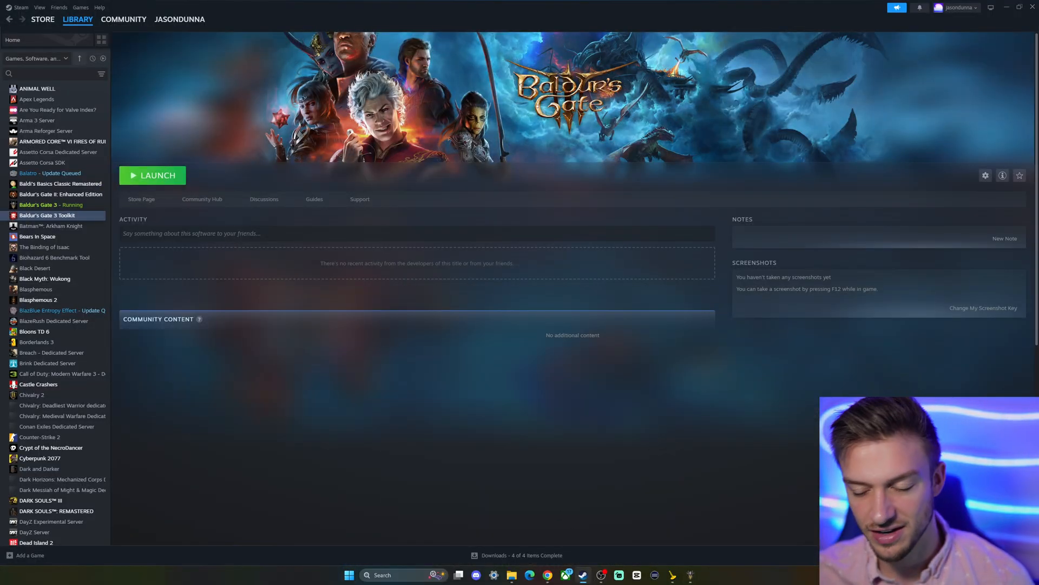
left_click(151, 175)
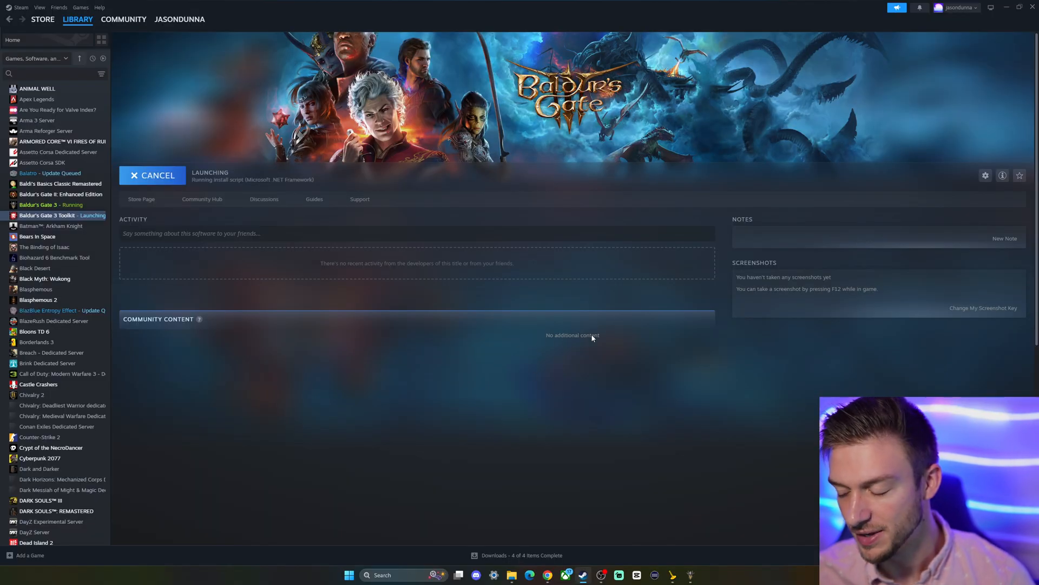
mouse_move(431, 316)
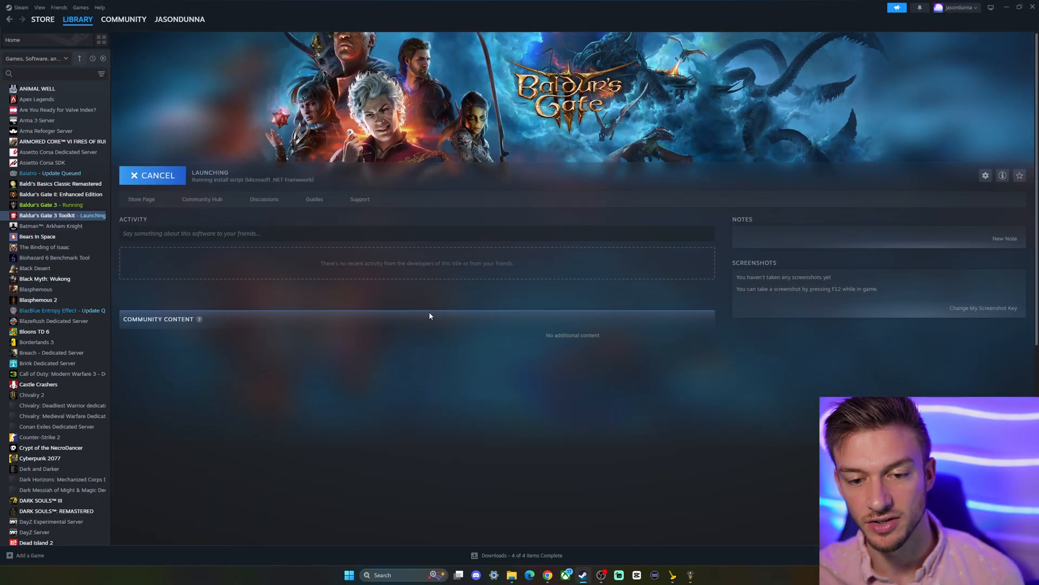
mouse_move(598, 246)
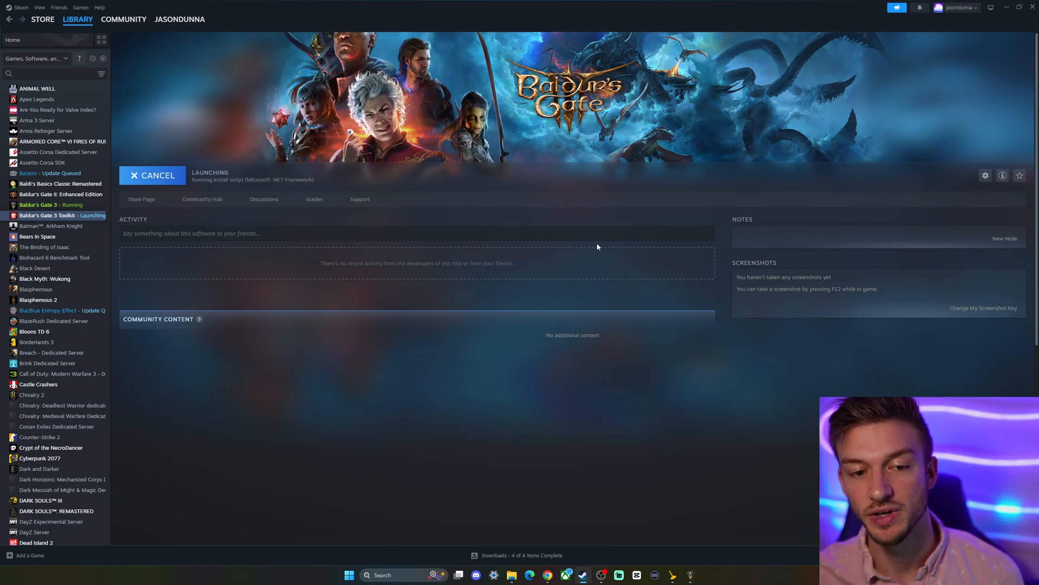
mouse_move(455, 385)
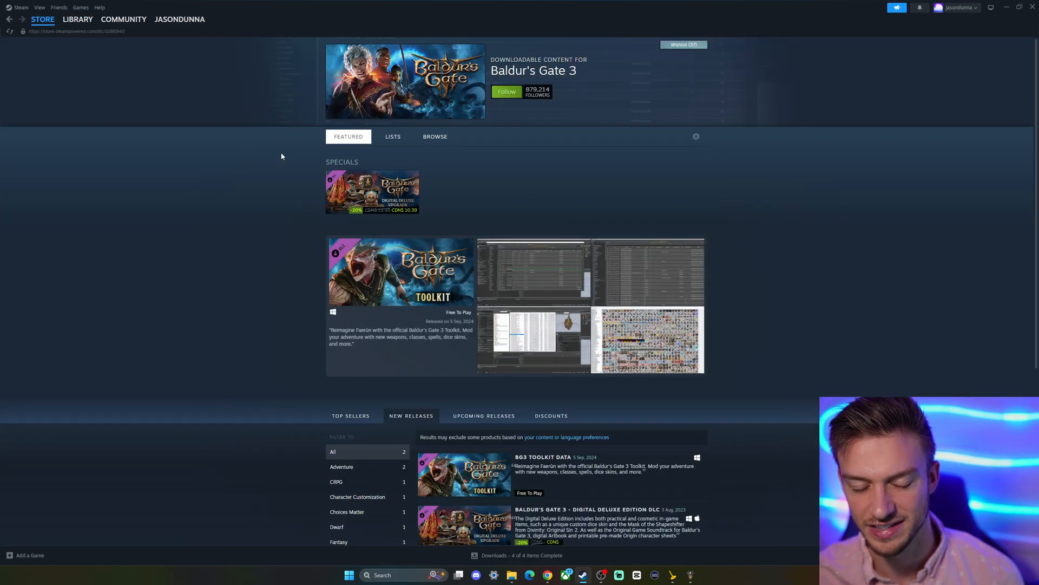
scroll("down", 3)
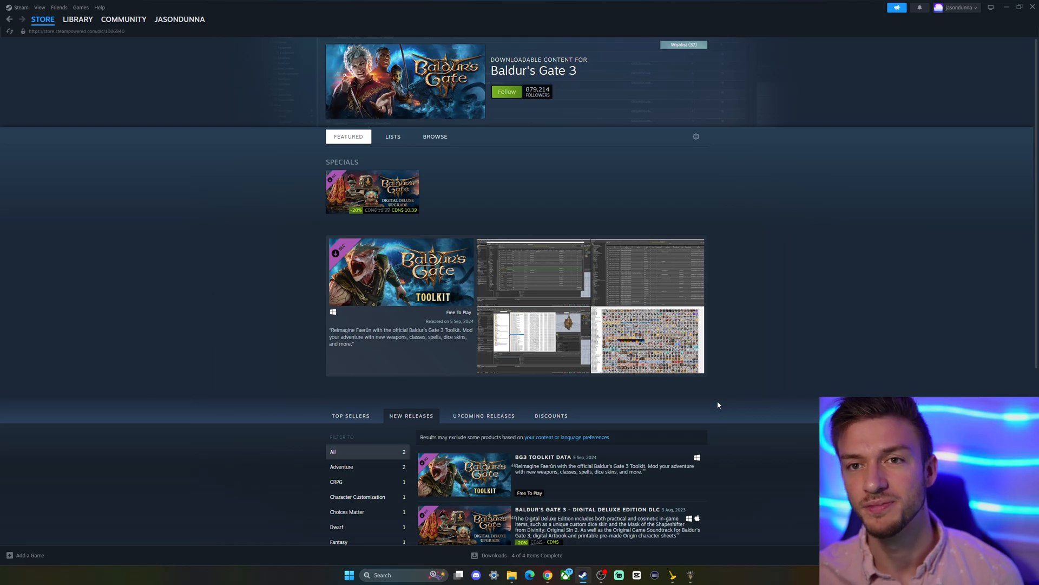
mouse_move(704, 280)
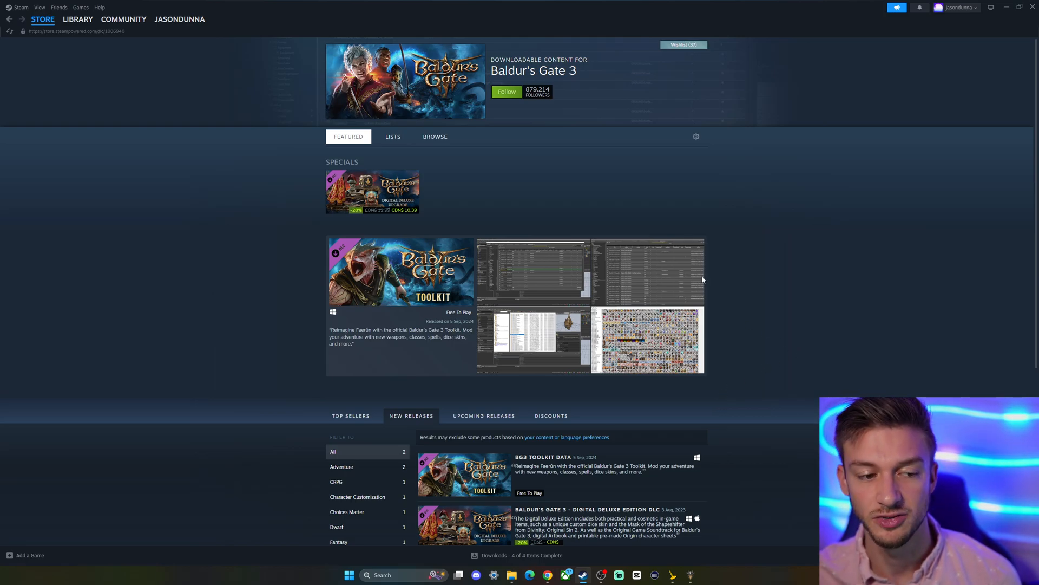
mouse_move(849, 266)
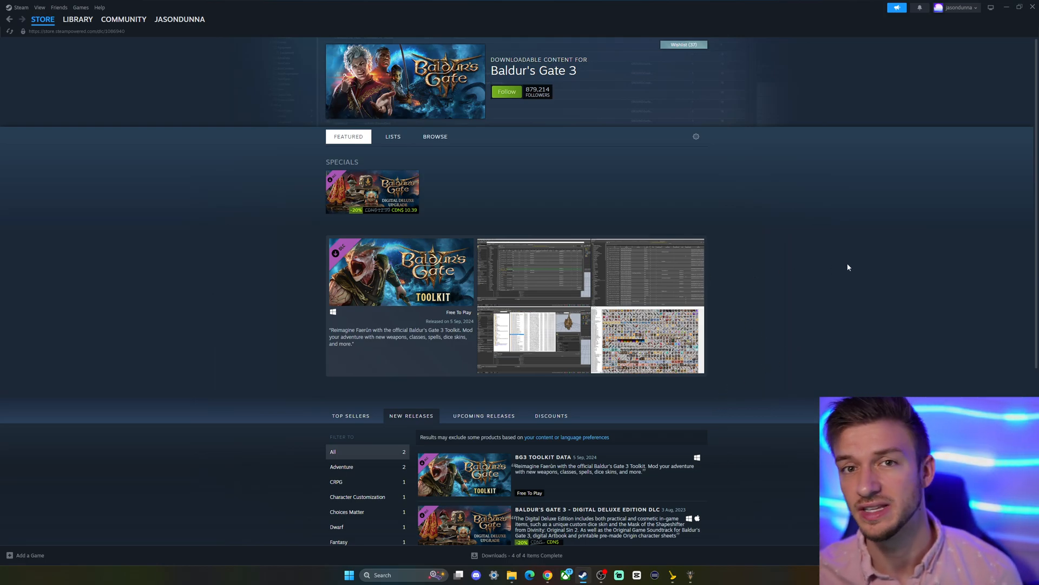